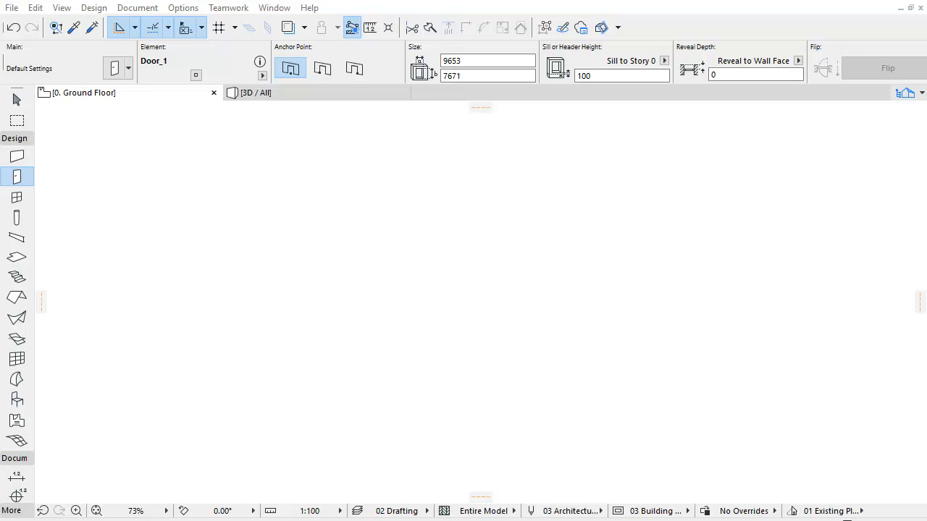
mouse_move(519, 421)
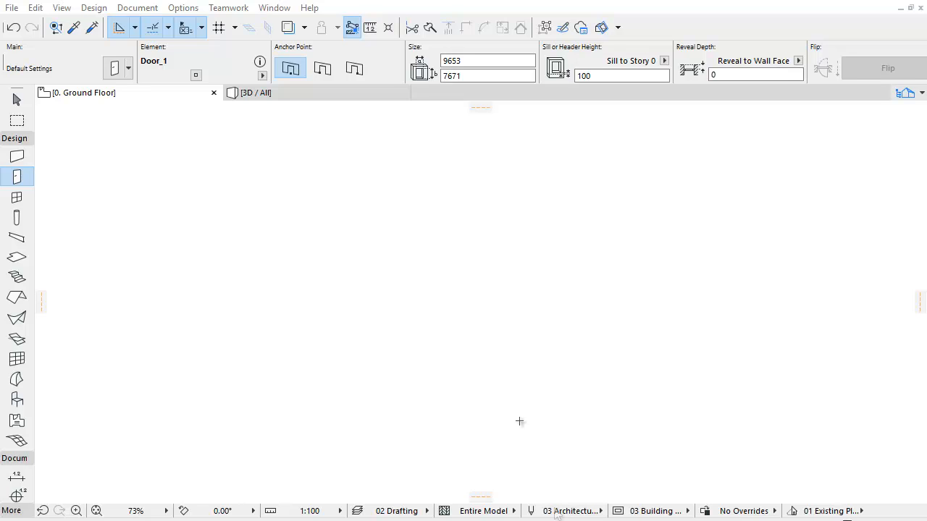
mouse_move(383, 239)
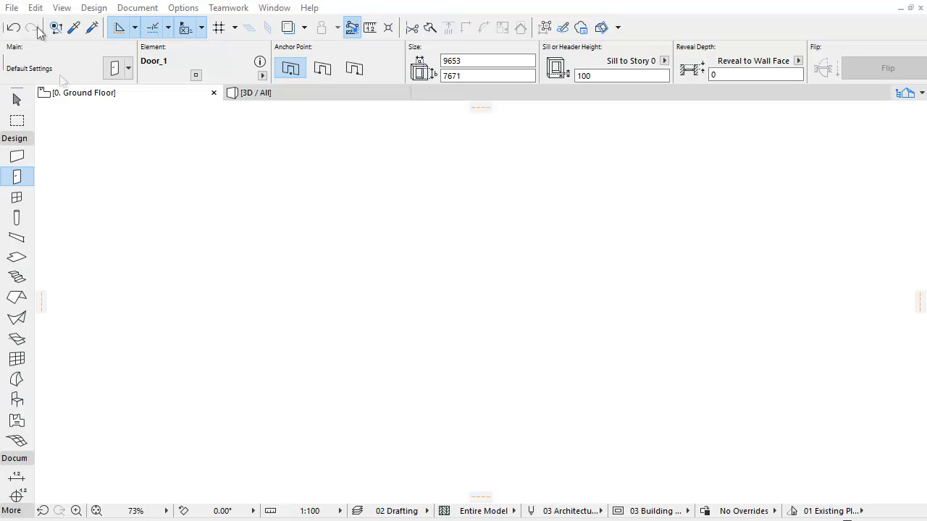
Step: Open the File menu and reveal the Libraries and Objects submenu
left_click(21, 8)
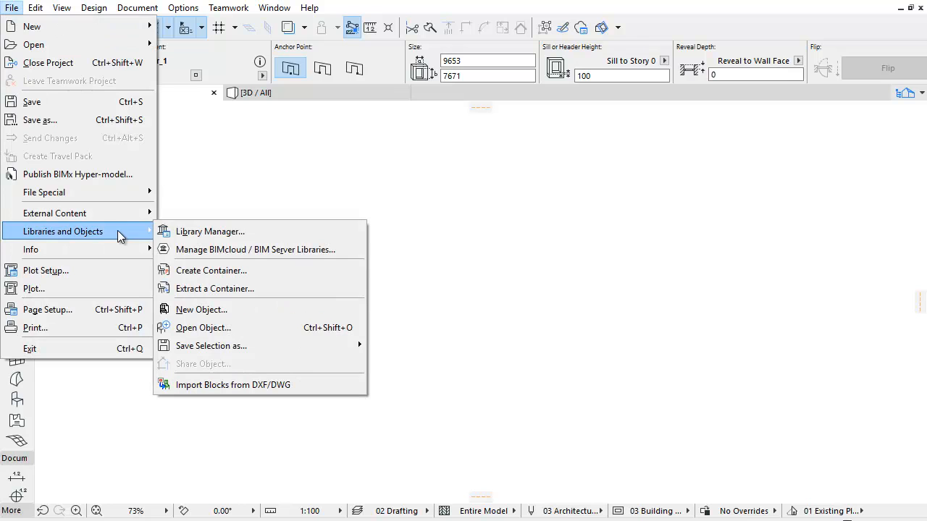
mouse_move(302, 236)
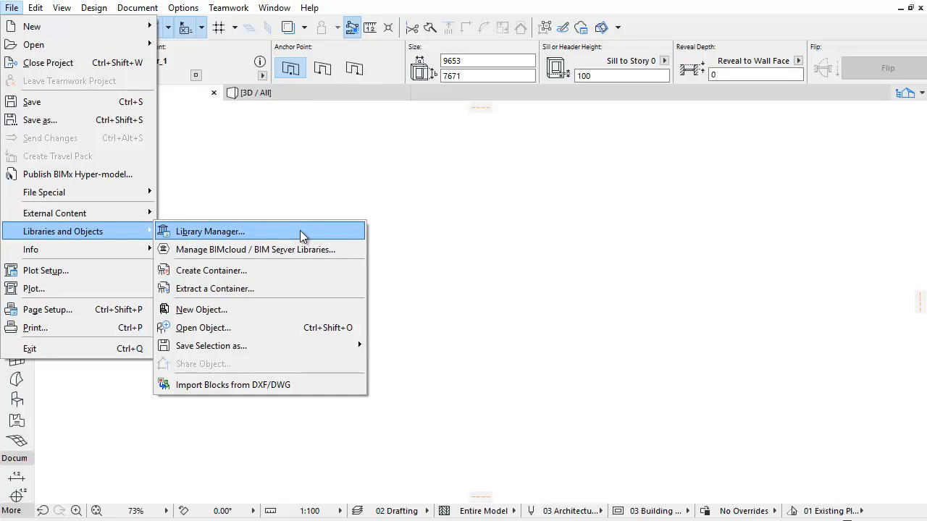
Step: Launch Library Manager from File > Libraries and Objects
left_click(210, 231)
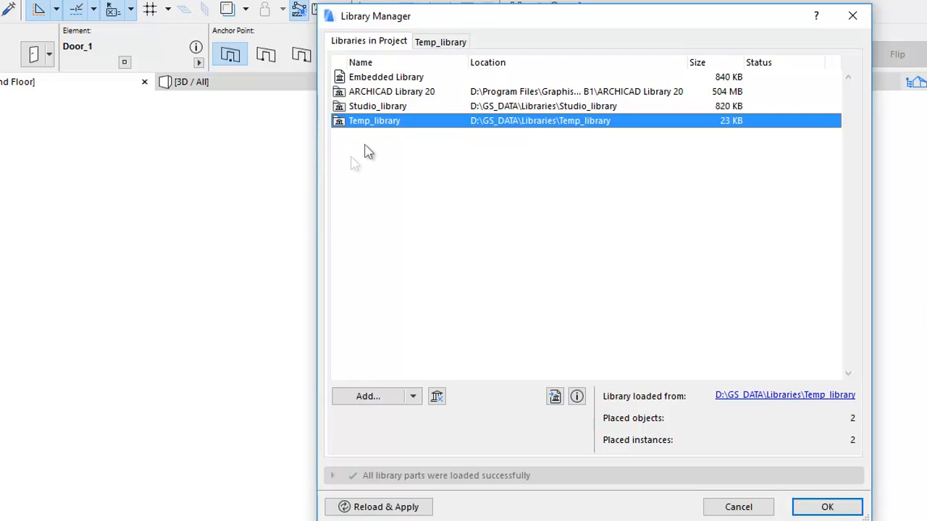
mouse_move(336, 36)
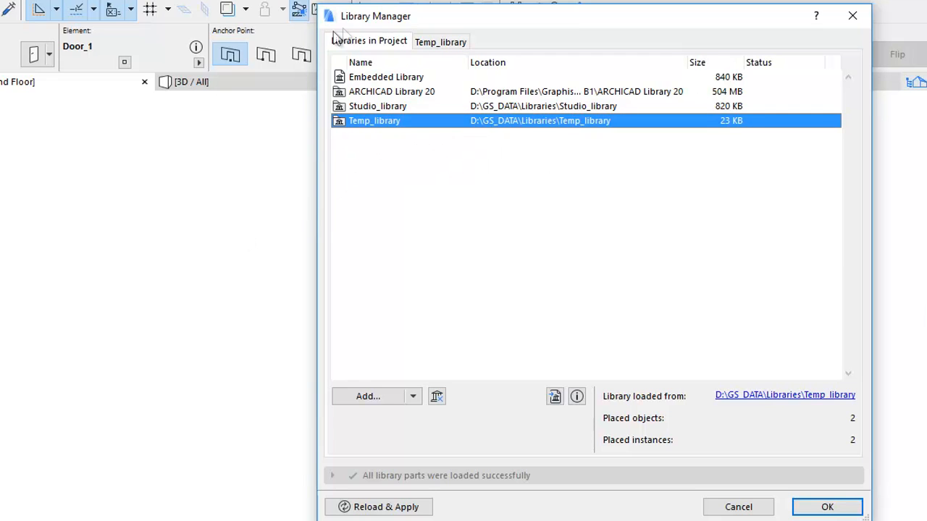
mouse_move(407, 55)
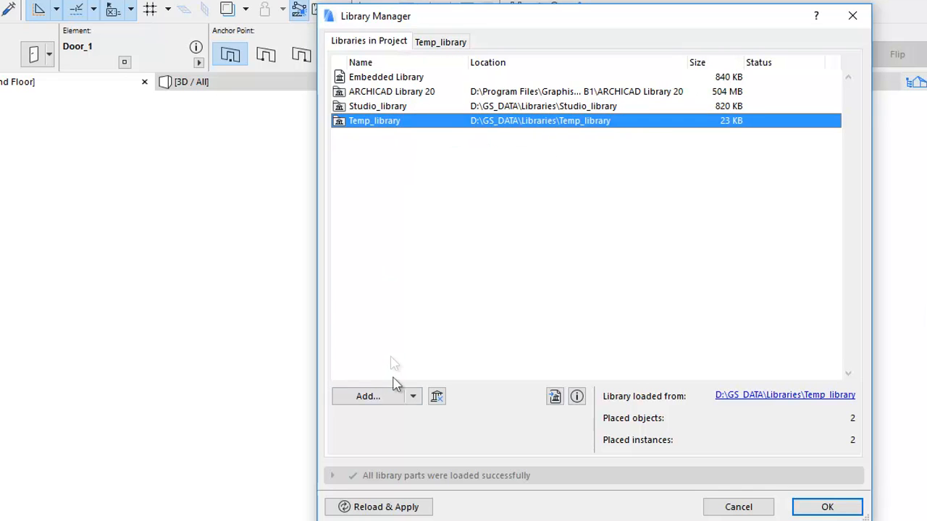
mouse_move(387, 404)
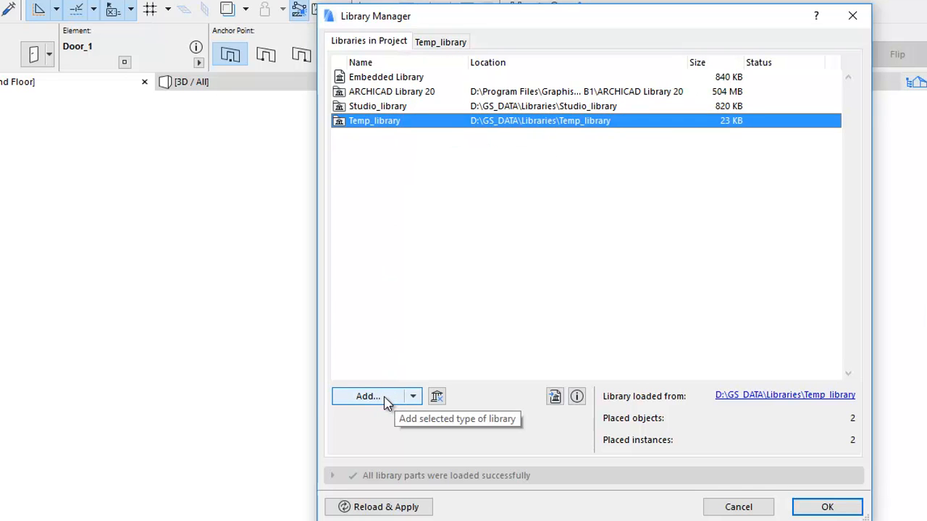
mouse_move(421, 403)
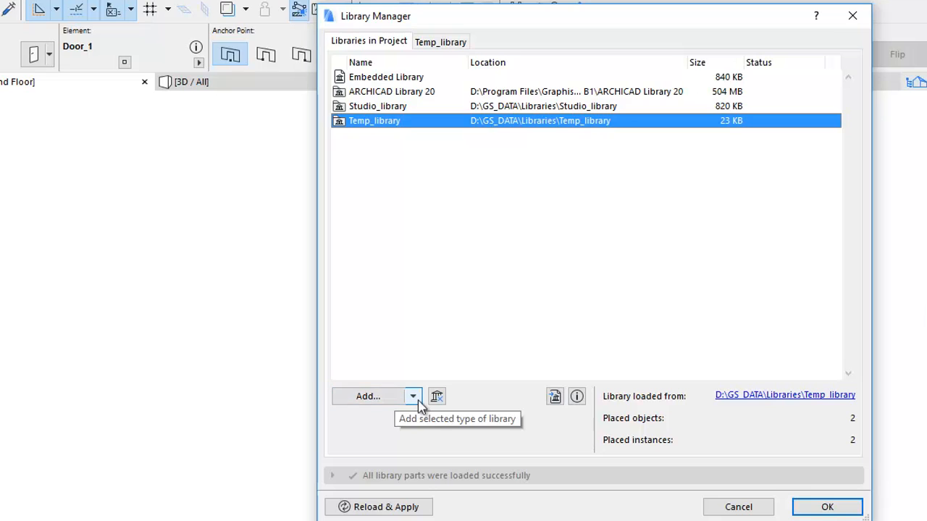
Step: Show the Add dropdown listing linked, BIMcloud and recent library sources
left_click(412, 396)
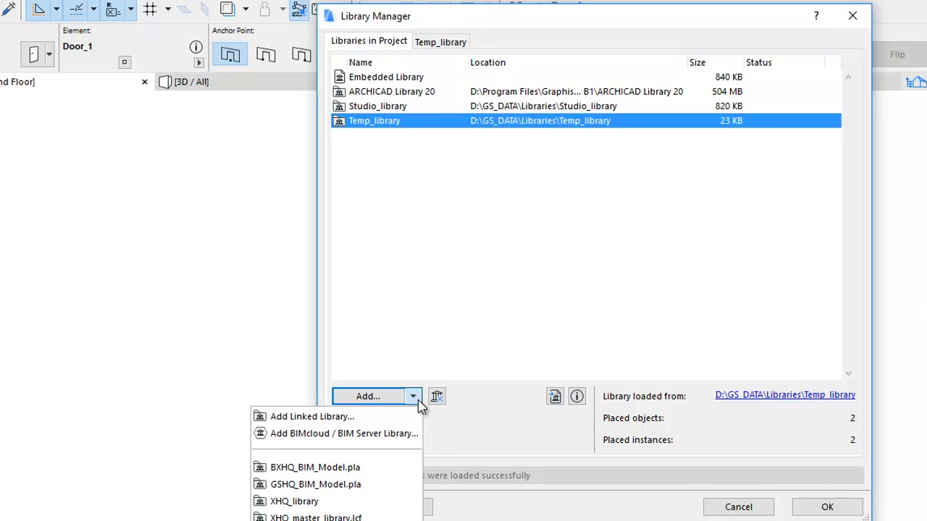
mouse_move(409, 420)
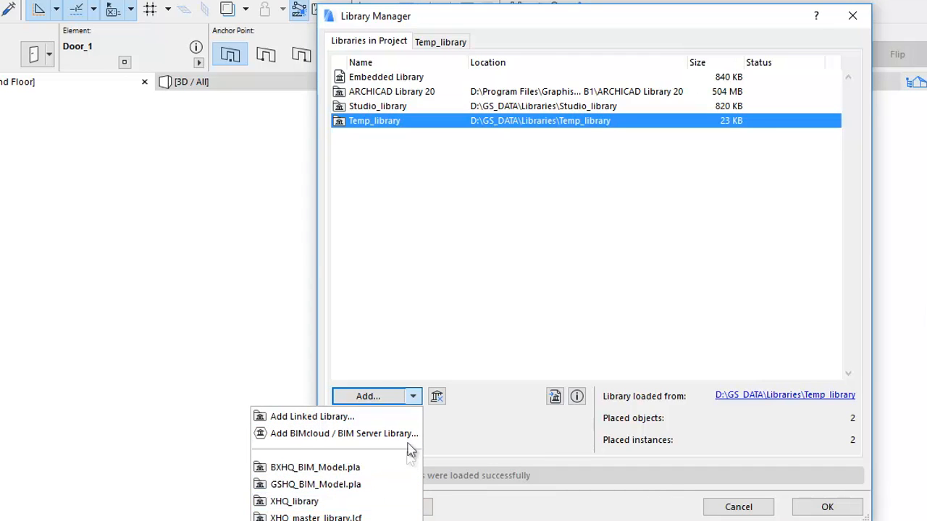
Step: Add the XHQ_library folder as a linked library
left_click(314, 416)
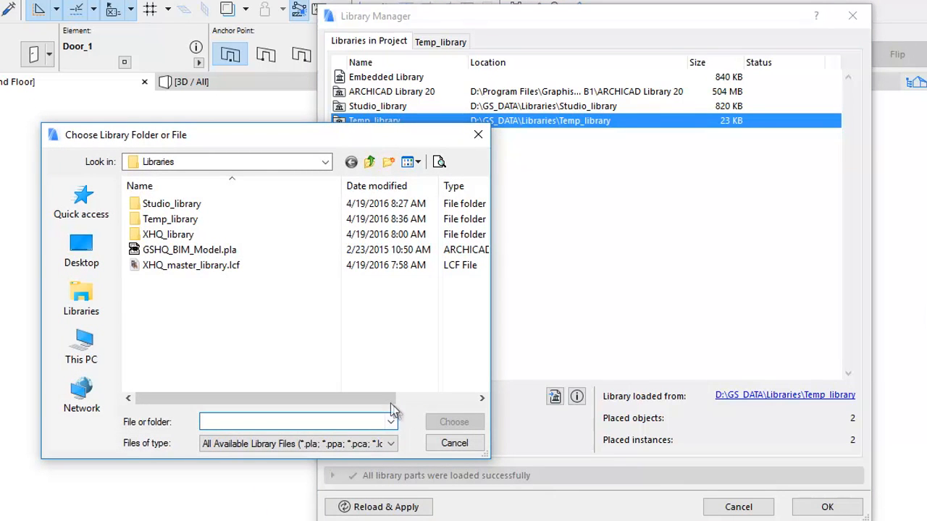
mouse_move(328, 352)
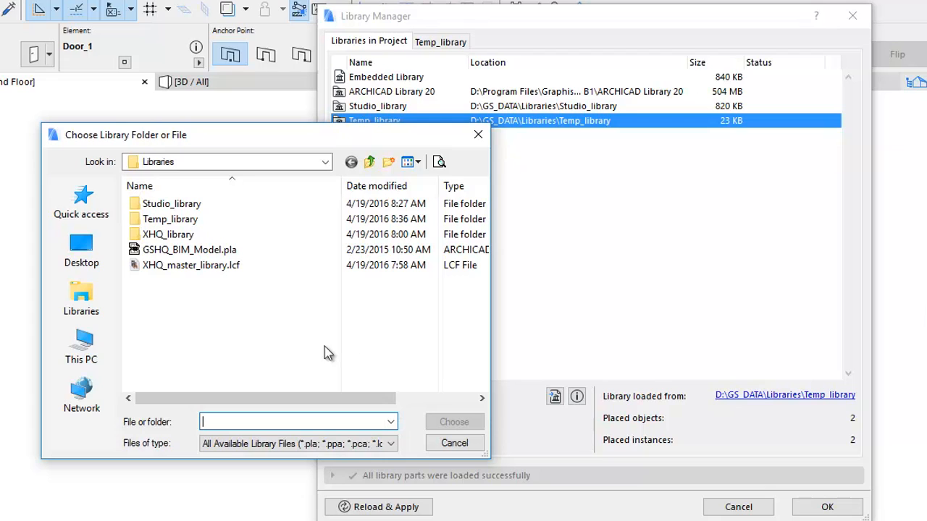
mouse_move(227, 284)
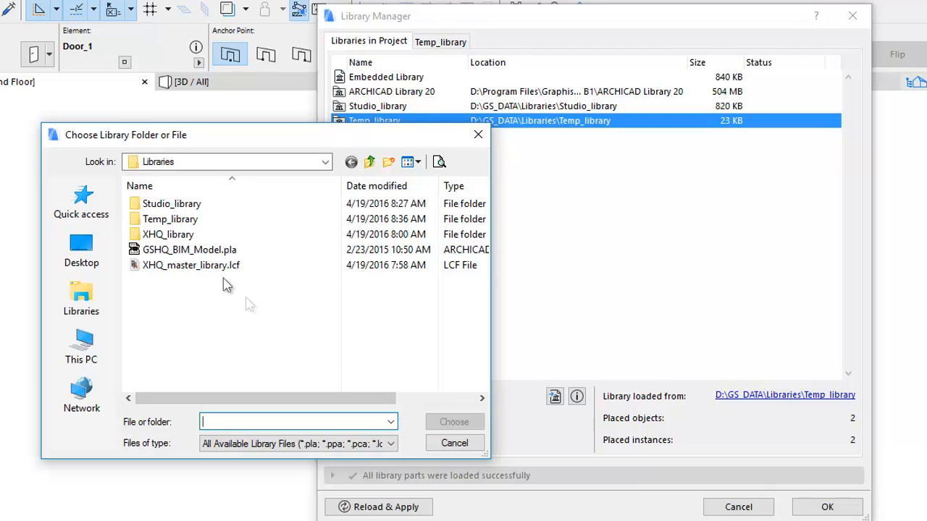
left_click(168, 233)
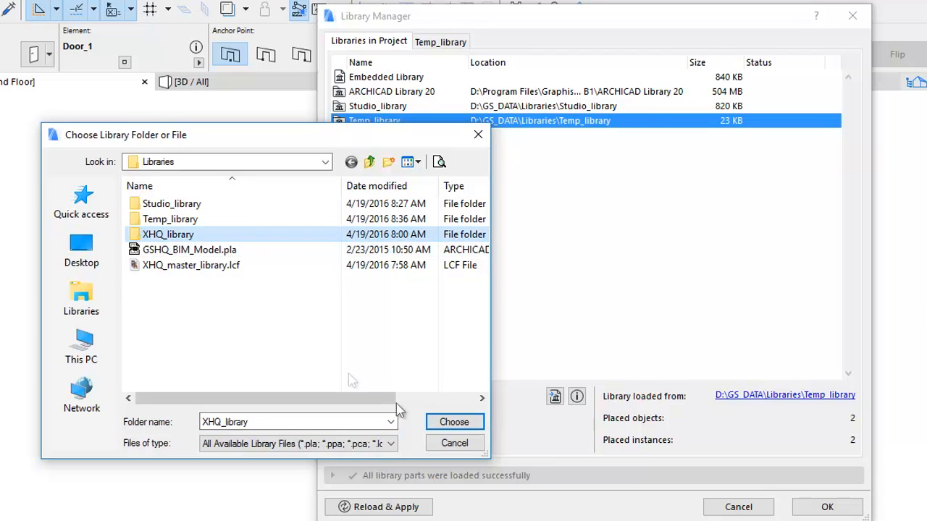
left_click(454, 422)
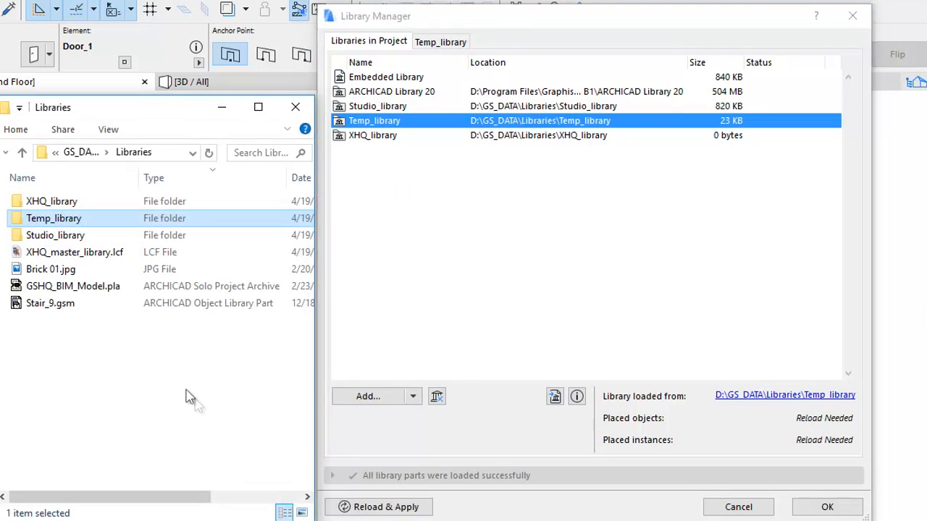
mouse_move(113, 268)
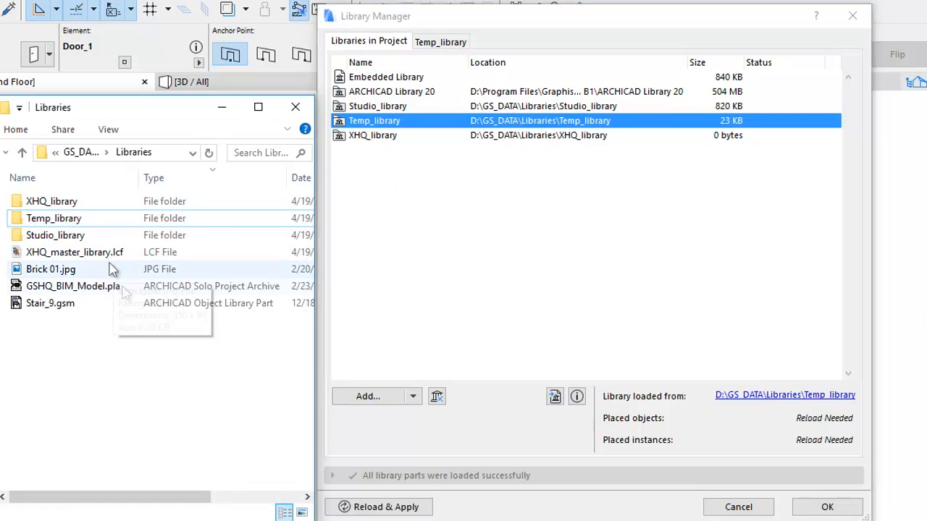
Step: Drag XHQ_master_library.lcf from File Explorer into the Library Manager list
left_click(75, 252)
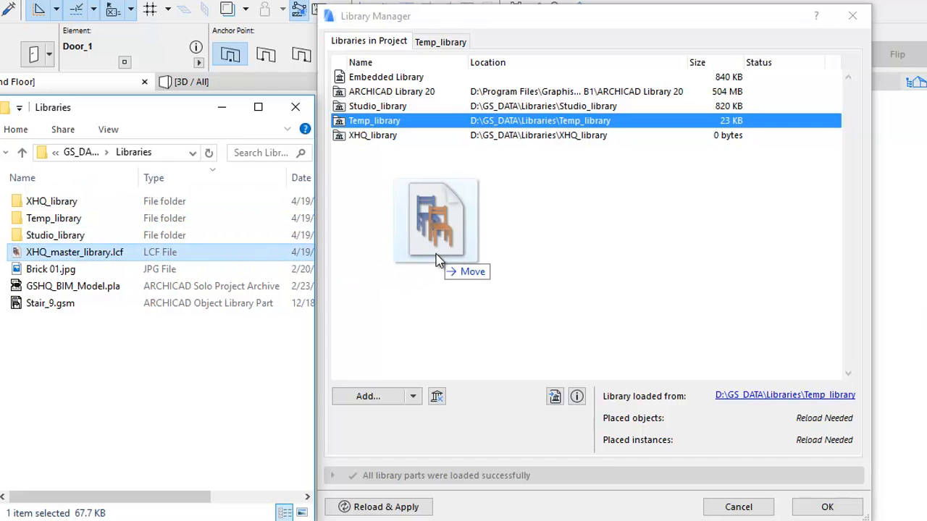
left_click_drag(74, 252, 434, 217)
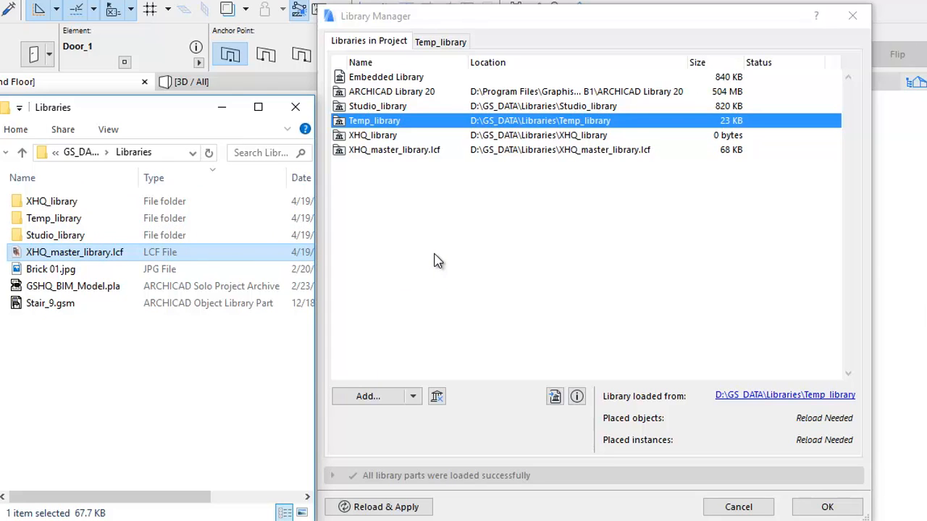
mouse_move(75, 293)
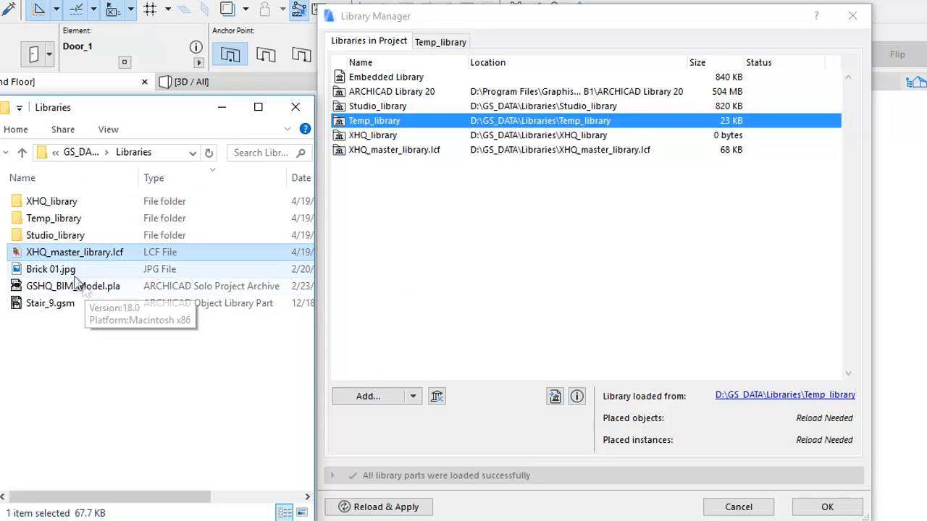
left_click_drag(51, 269, 441, 231)
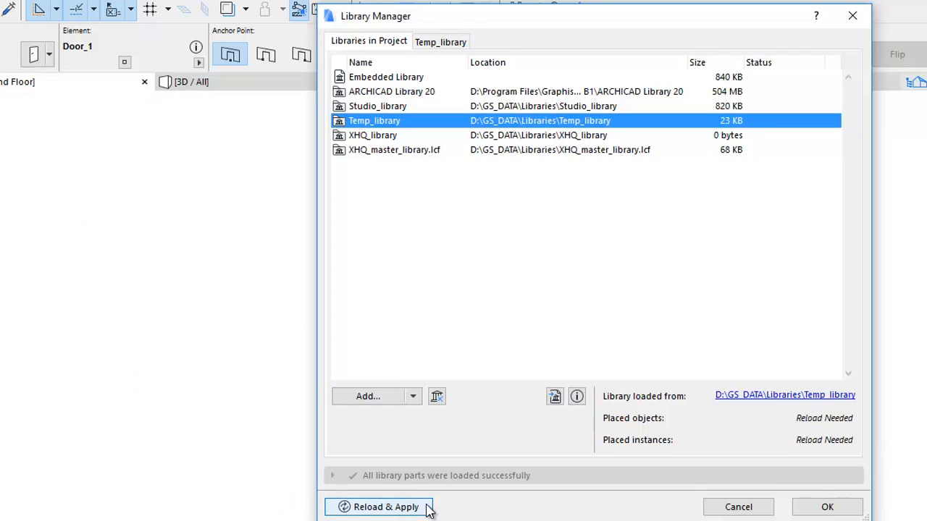
Step: Reload and apply the libraries, then select XHQ_library to view its details
left_click(385, 505)
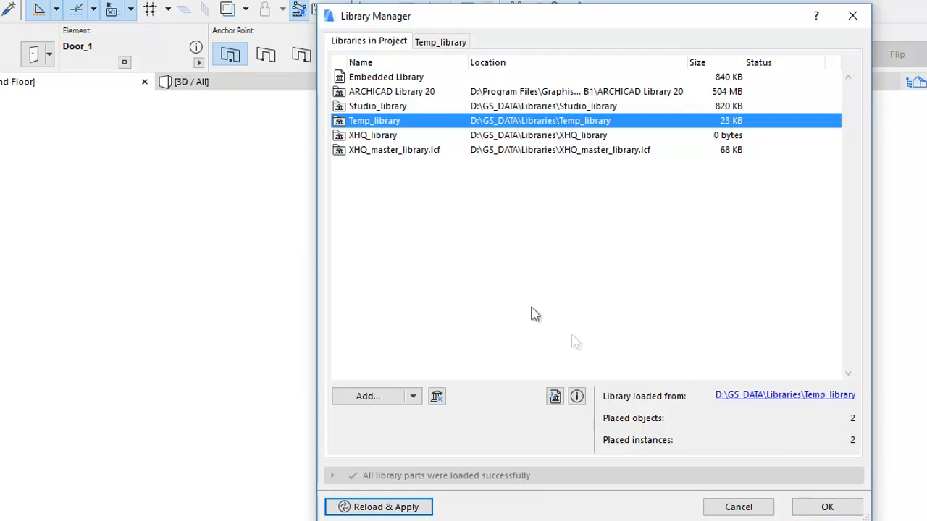
mouse_move(397, 94)
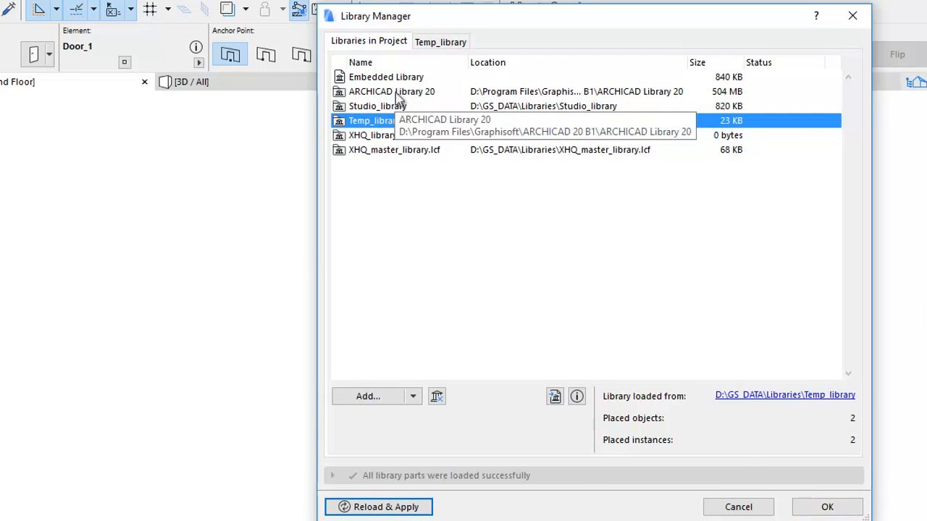
mouse_move(432, 161)
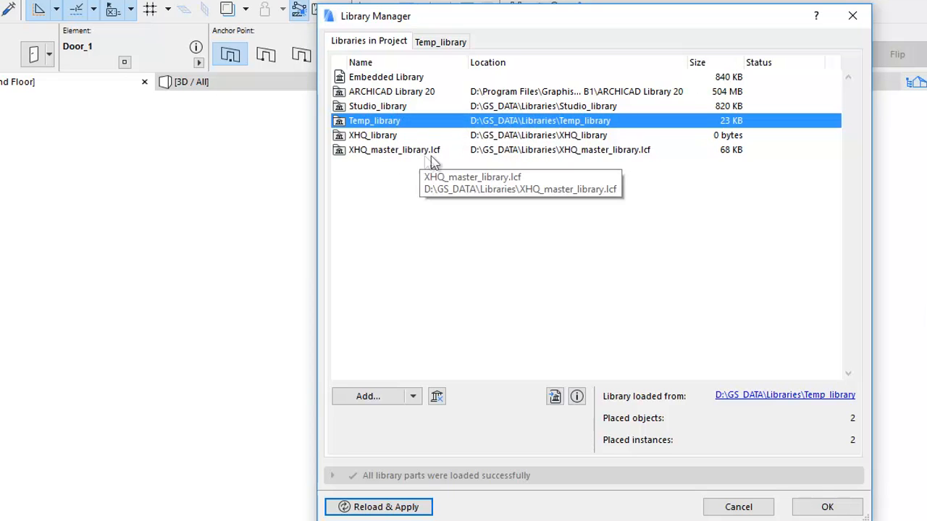
mouse_move(405, 56)
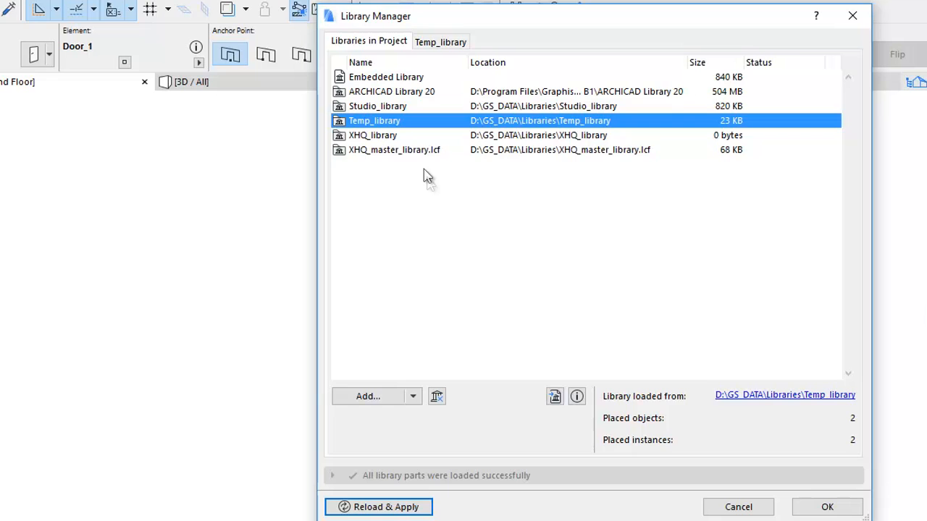
left_click(373, 134)
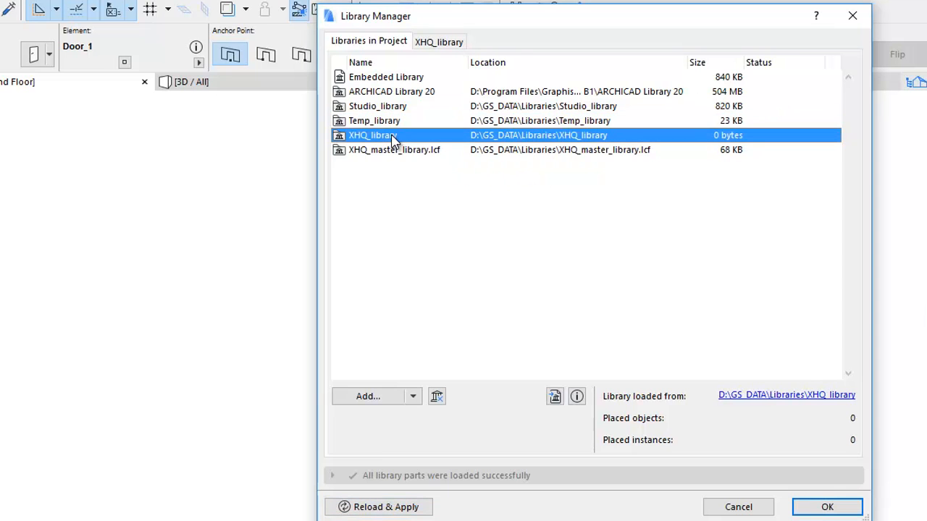
mouse_move(452, 382)
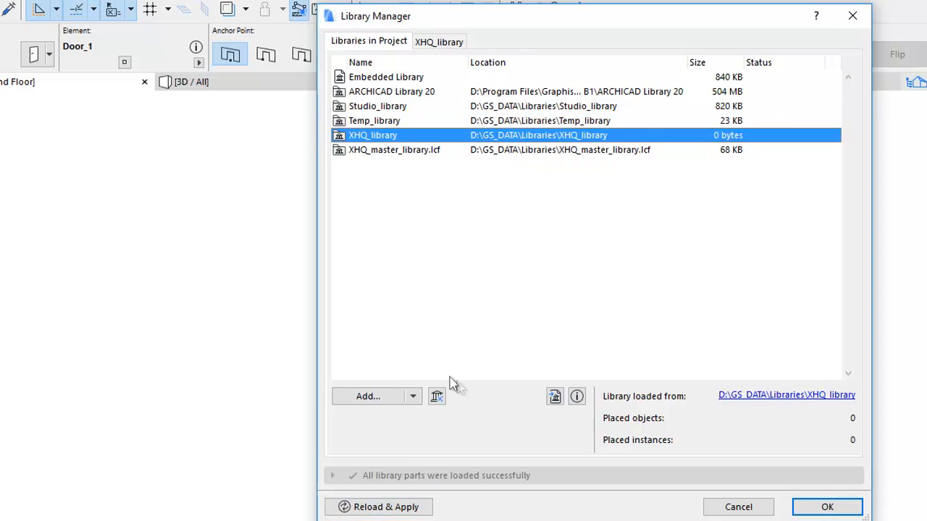
mouse_move(436, 396)
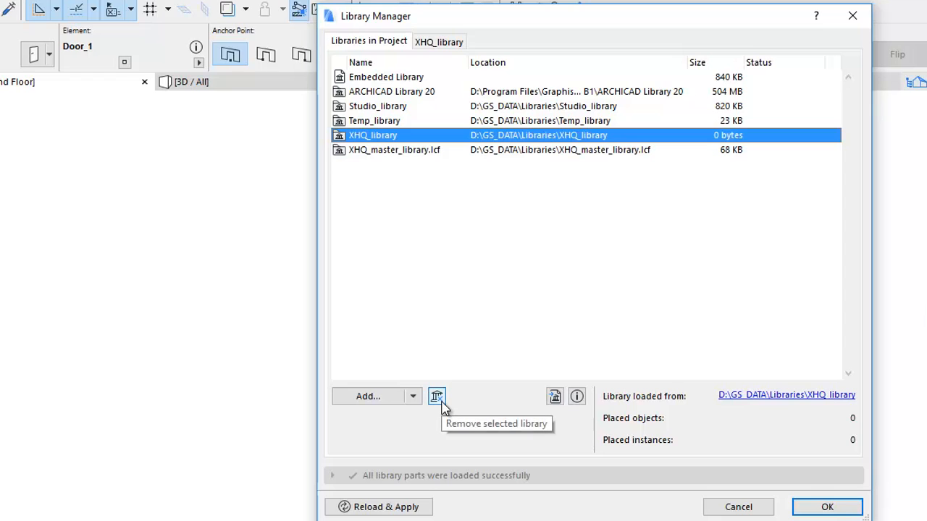
Step: Remove XHQ_library, select Studio_library, and start embedding its placed objects
left_click(439, 396)
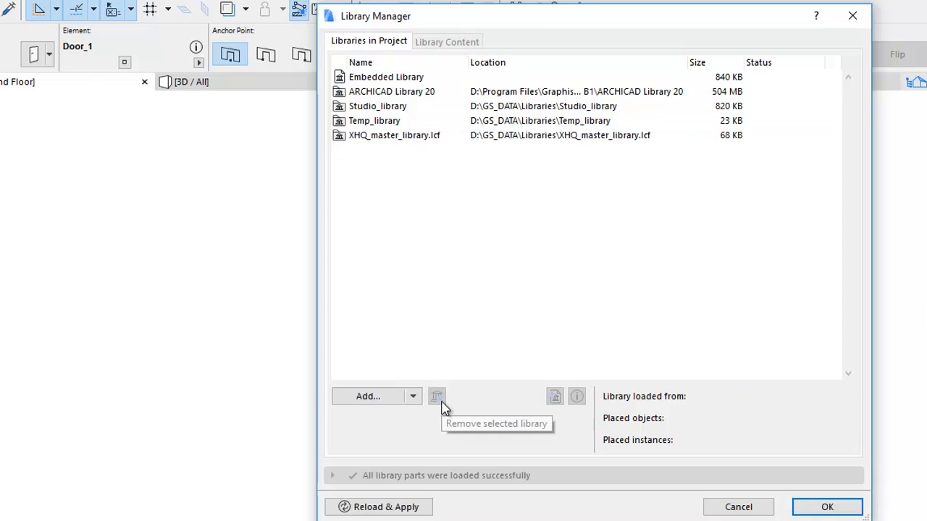
mouse_move(447, 398)
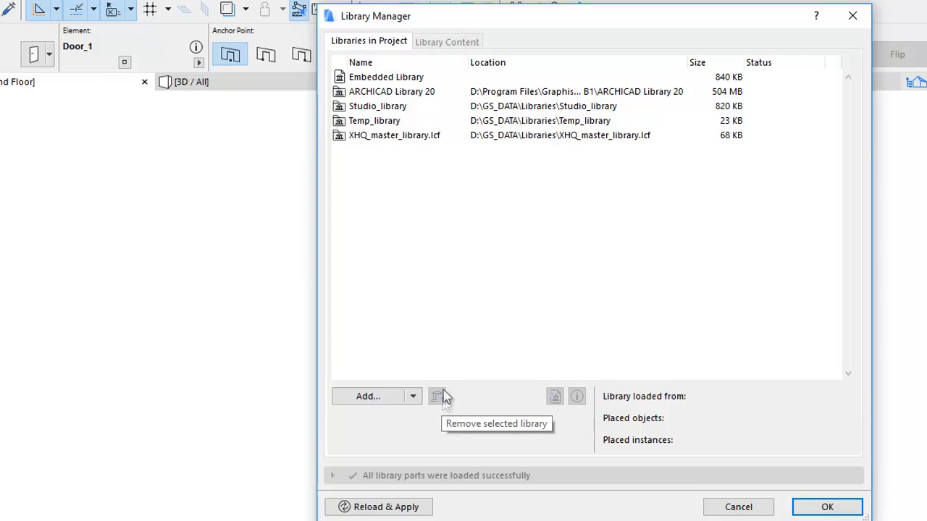
mouse_move(416, 139)
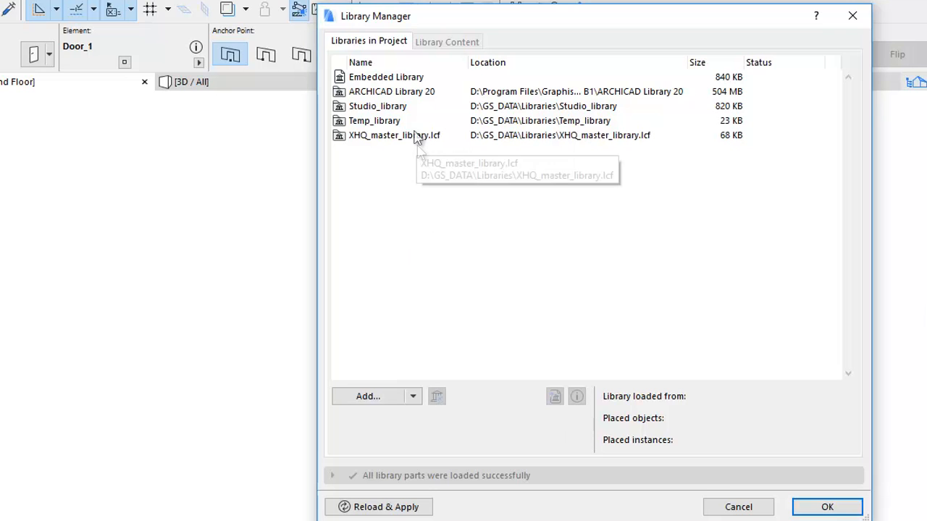
left_click(377, 105)
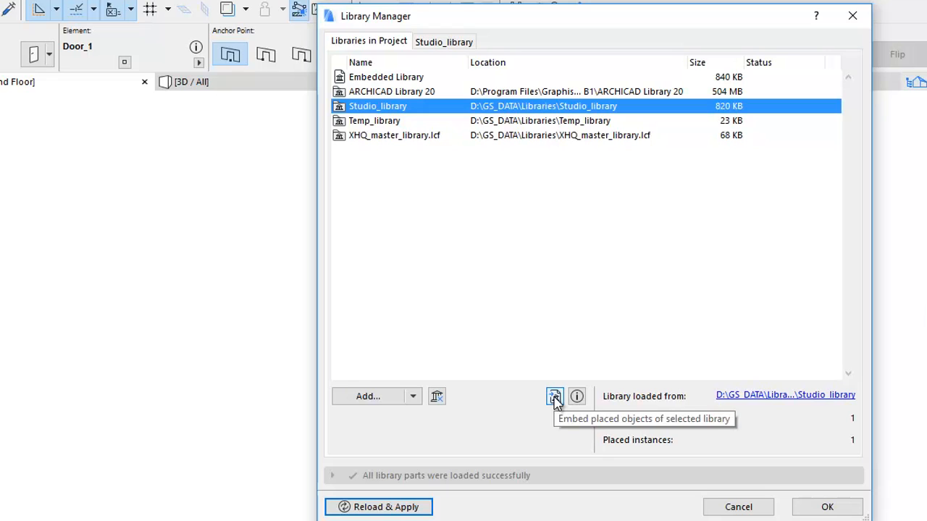
left_click(552, 396)
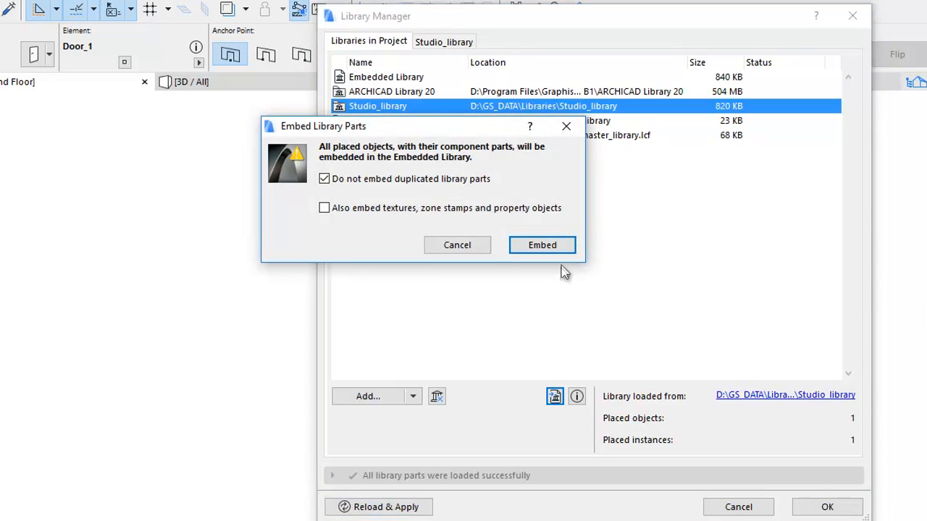
mouse_move(453, 239)
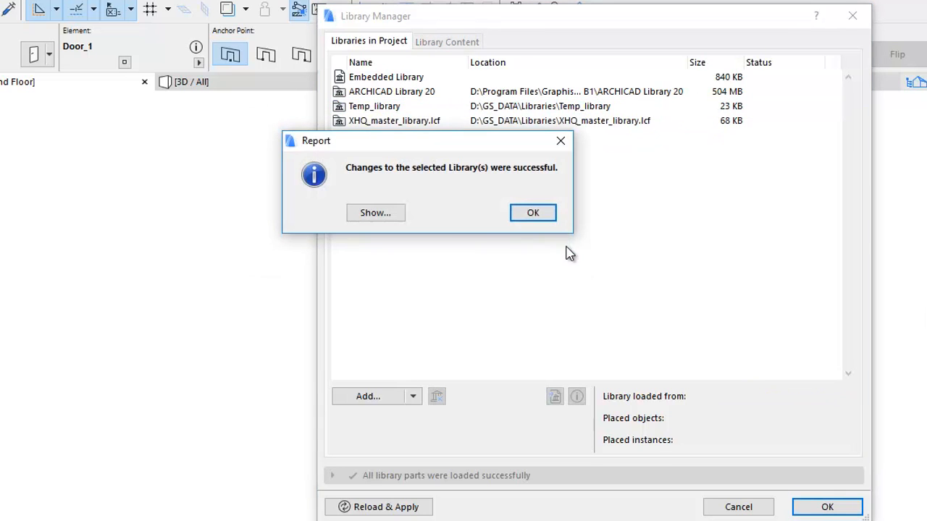
mouse_move(523, 178)
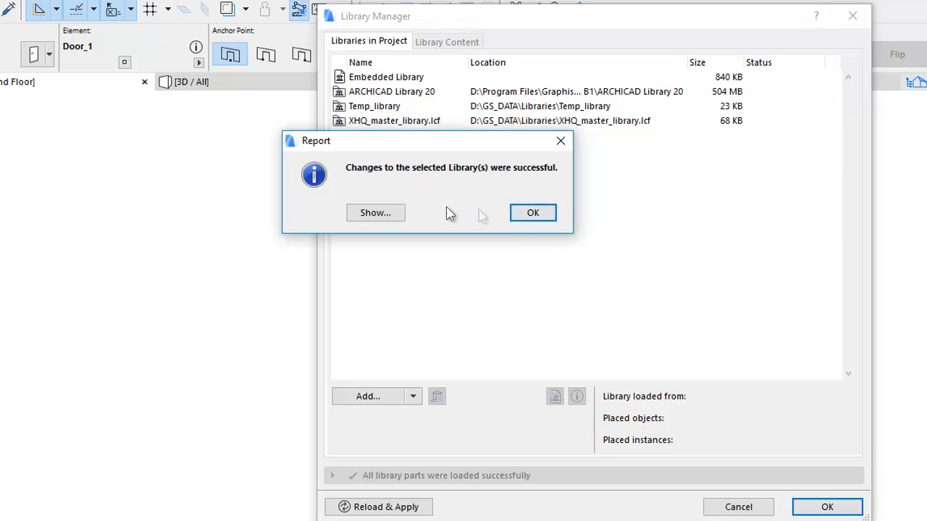
Step: Check From Studio_library in Embedded Library, then select XHQ_master_library.lcf in project libraries
left_click(532, 212)
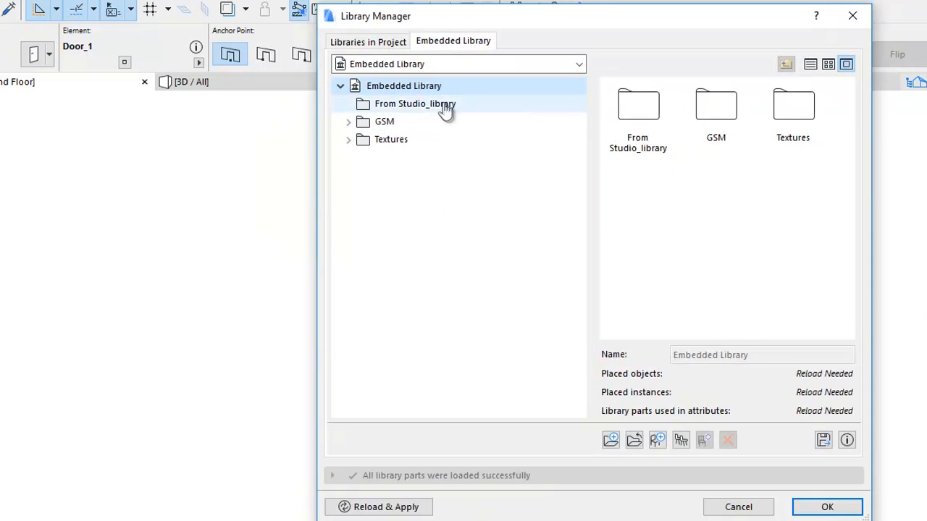
left_click(415, 103)
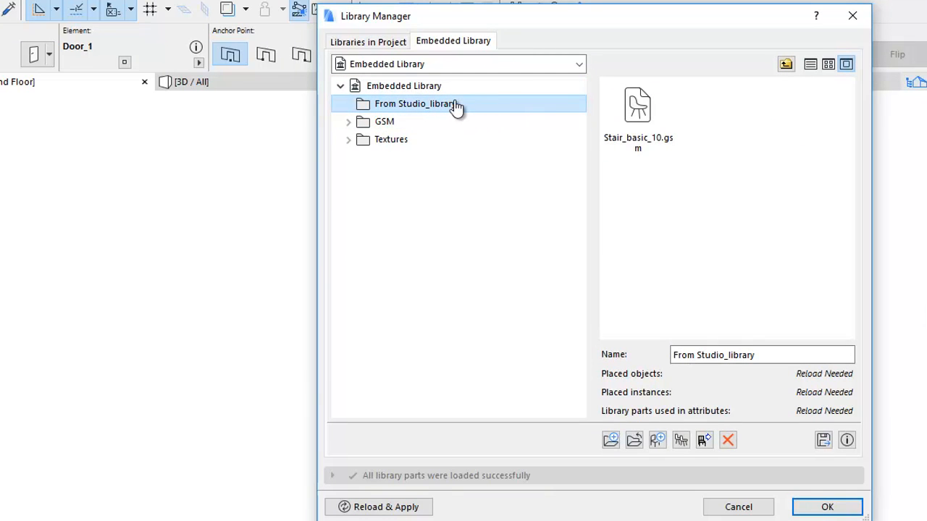
left_click(380, 41)
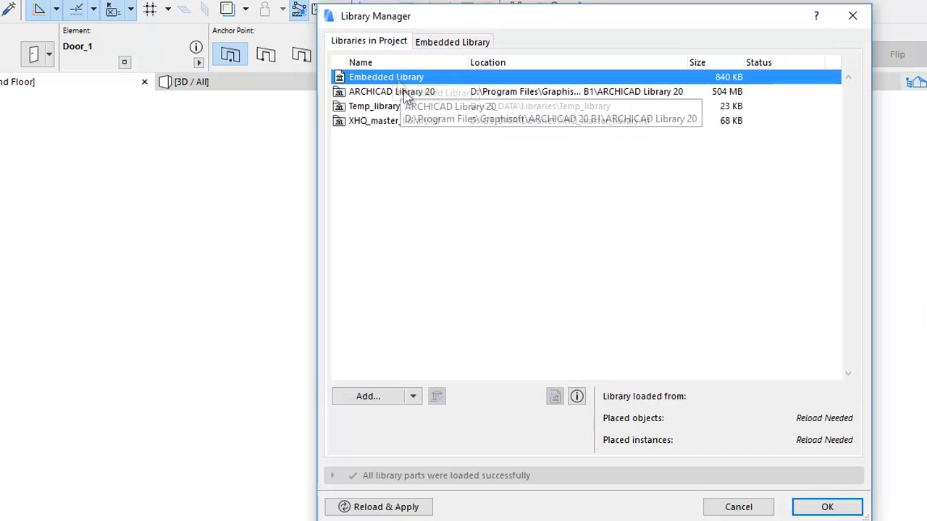
left_click(391, 121)
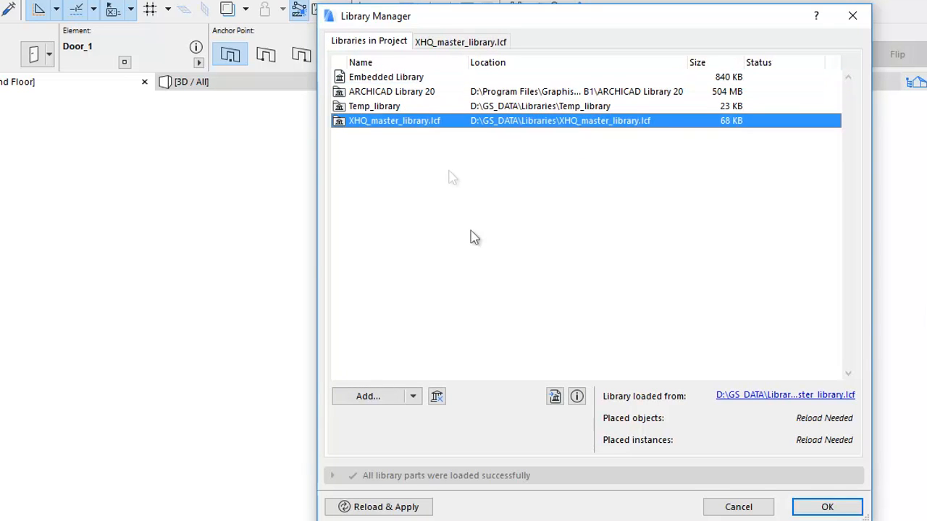
left_click(553, 396)
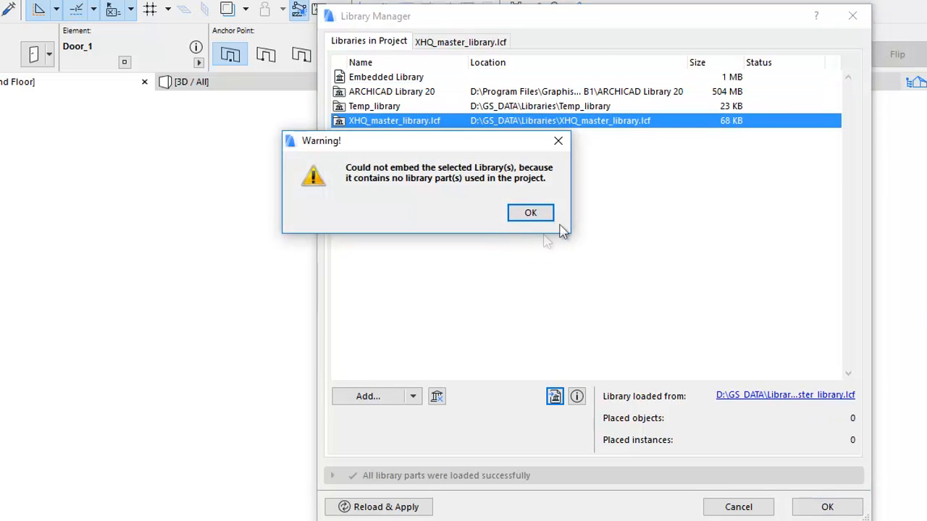
mouse_move(449, 217)
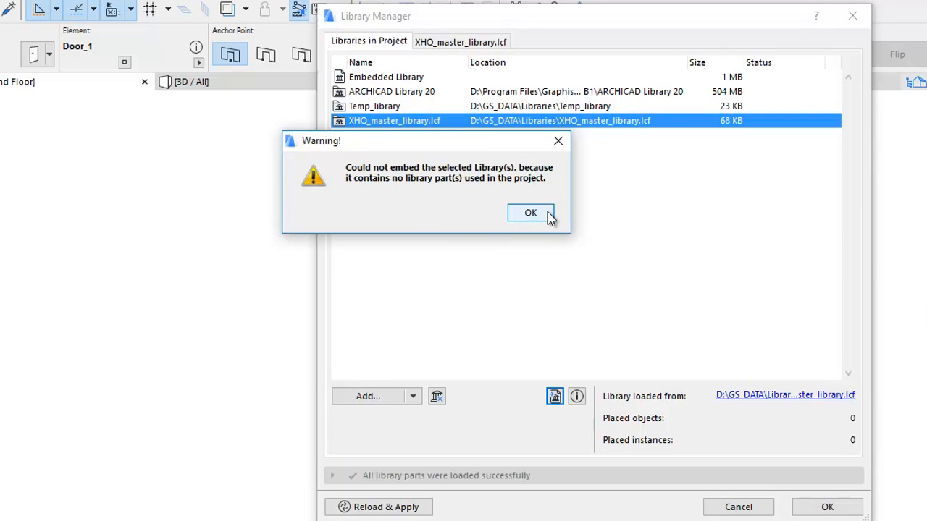
left_click(530, 212)
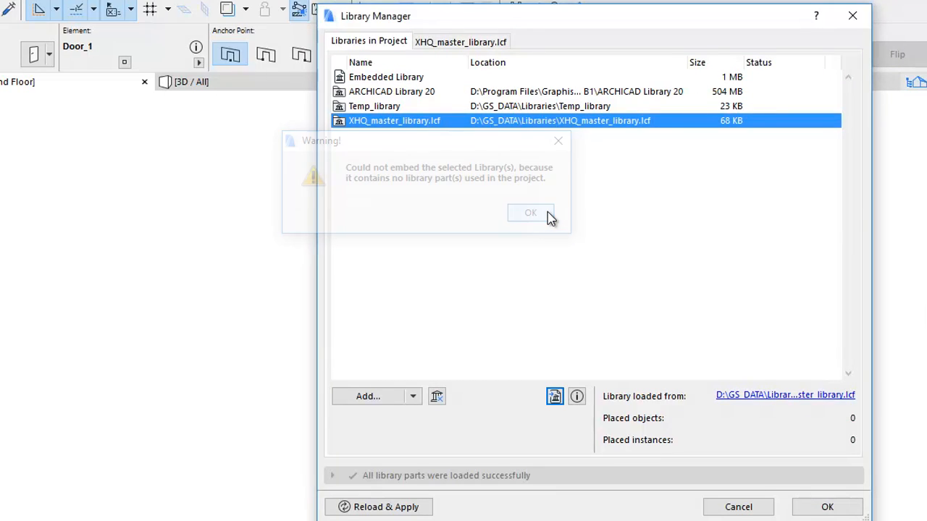
left_click(530, 213)
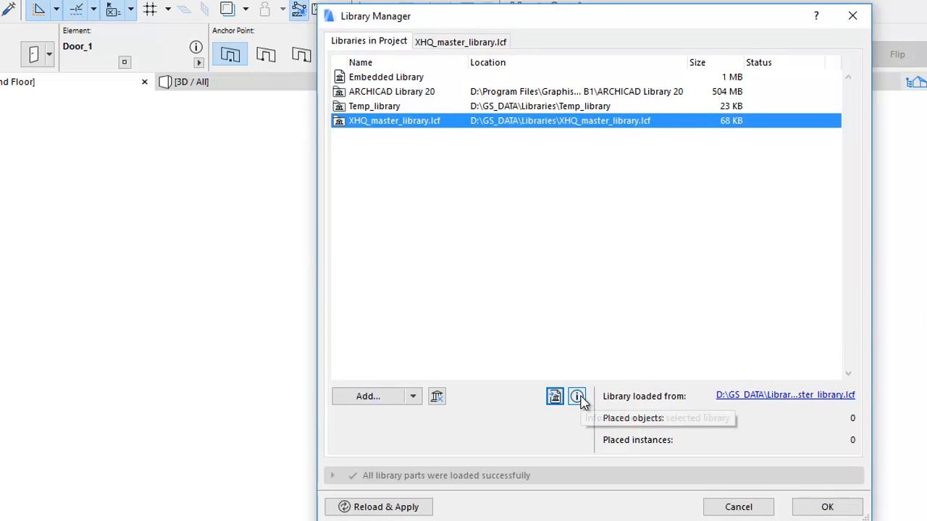
Step: View placed objects: none for XHQ_master_library.lcf; Door_1.gsm and Object_1.gsm for Temp_library
left_click(578, 396)
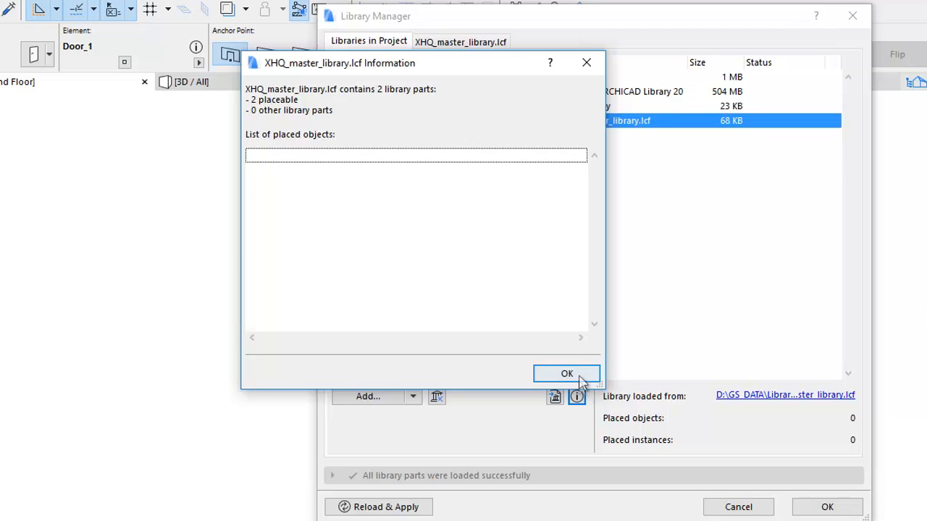
left_click(567, 374)
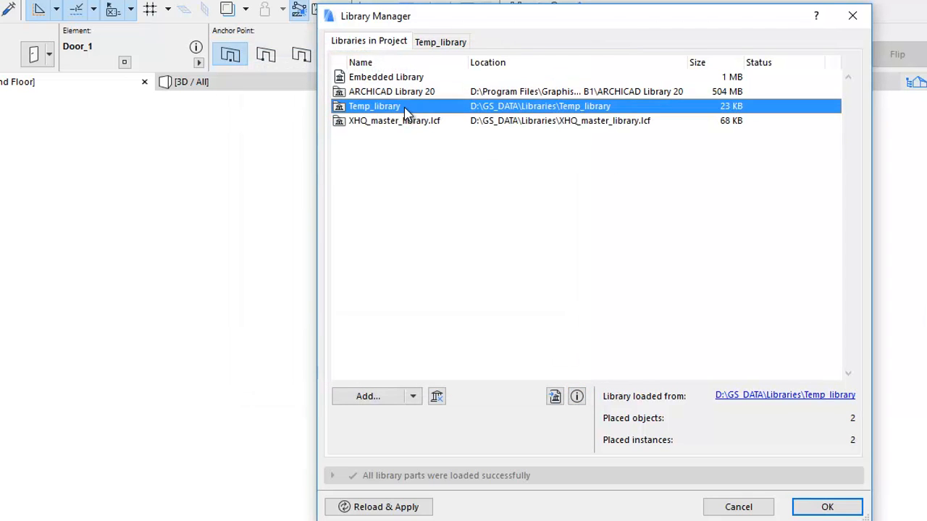
left_click(576, 396)
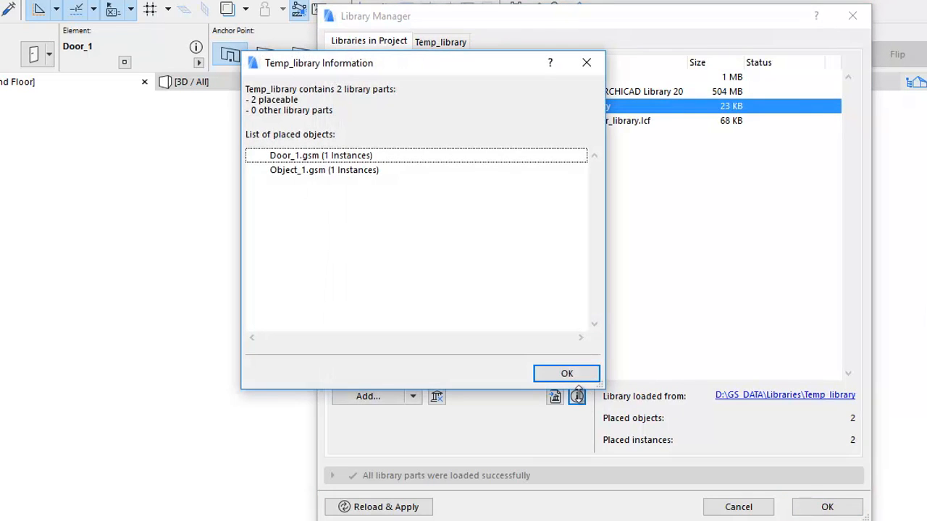
left_click(566, 373)
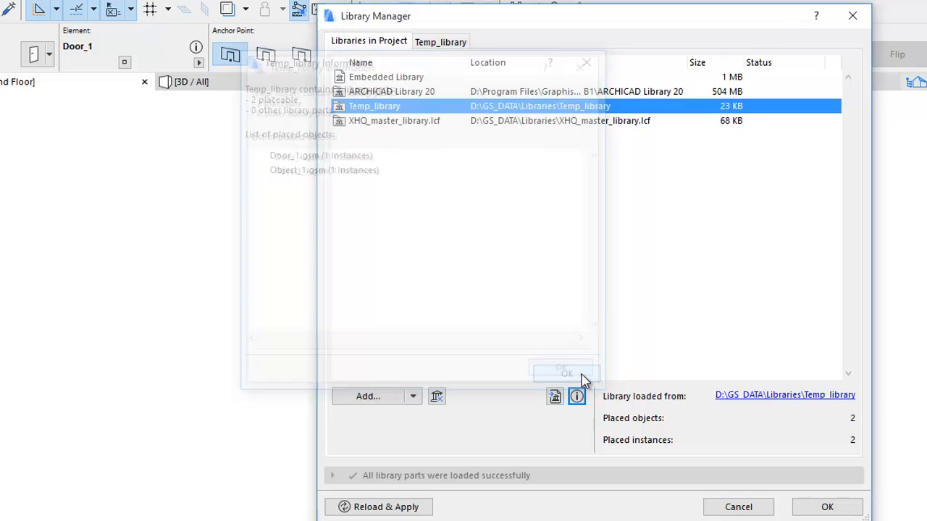
left_click(565, 372)
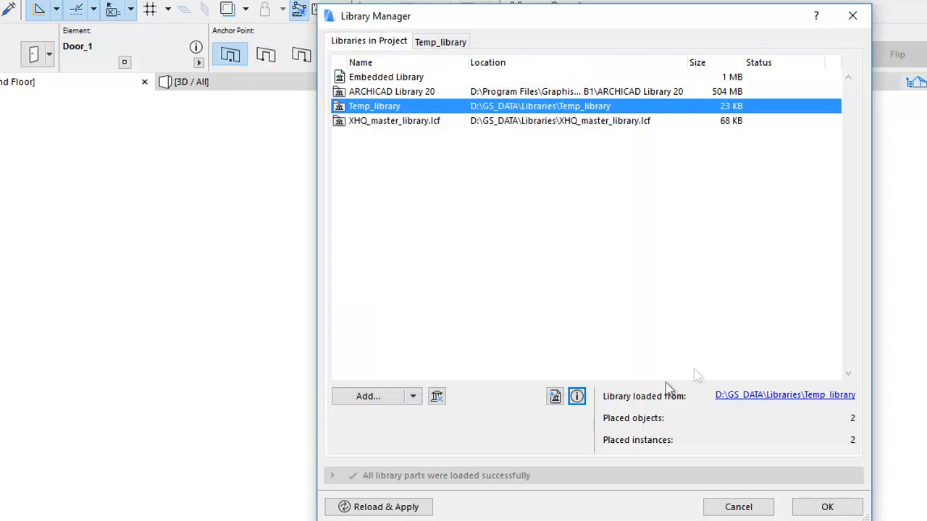
mouse_move(699, 448)
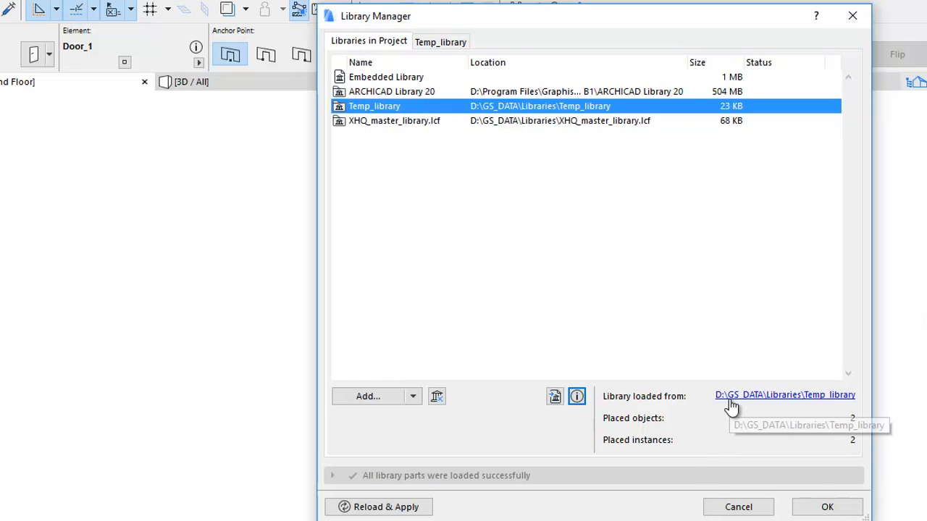
mouse_move(867, 429)
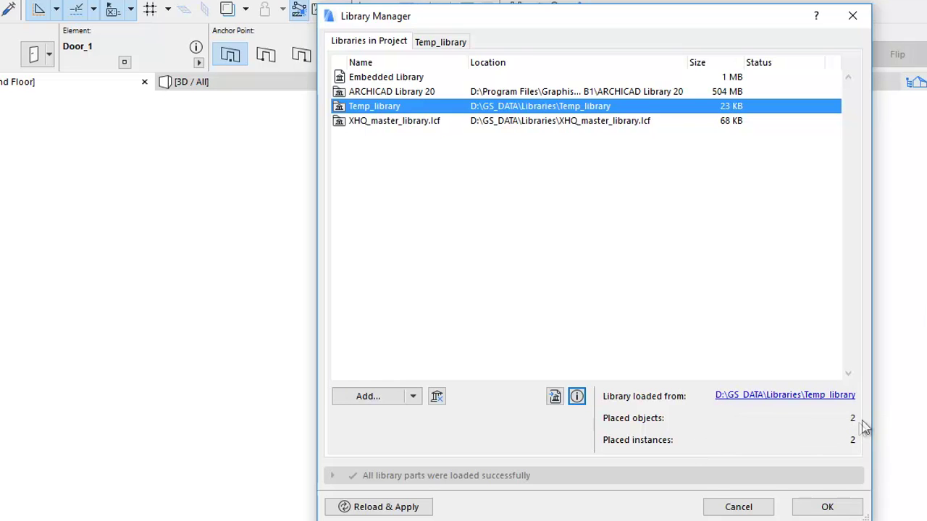
mouse_move(859, 426)
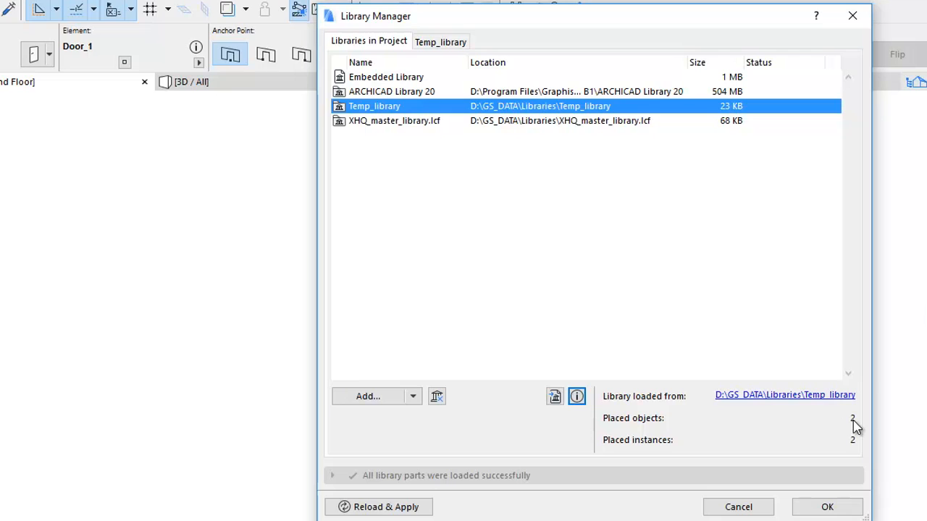
mouse_move(863, 454)
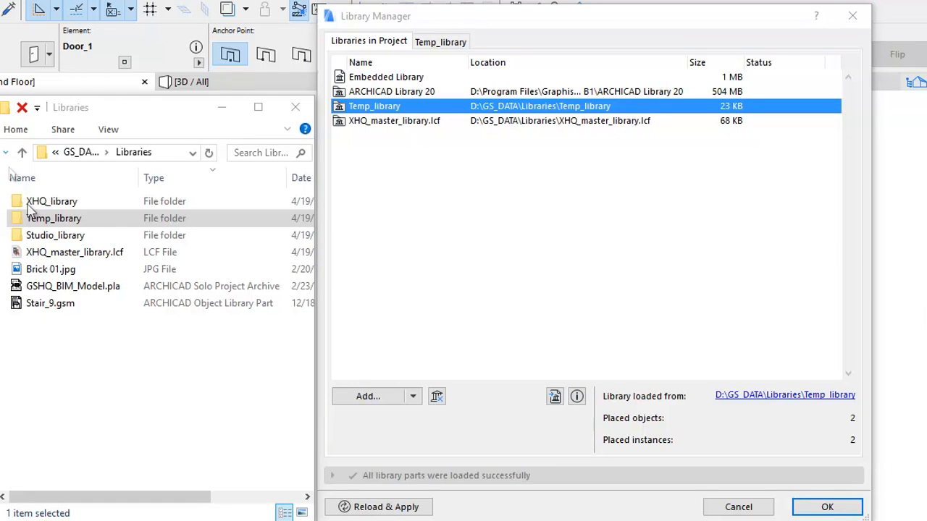
Step: Reload libraries to flag Temp_library missing, then open XHQ_master_library.lcf's source folder
left_click(22, 107)
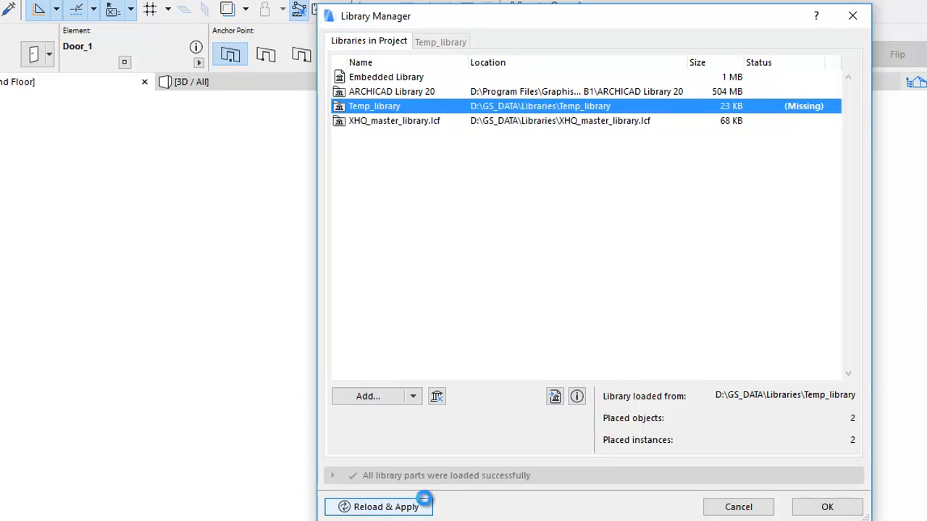
left_click(377, 506)
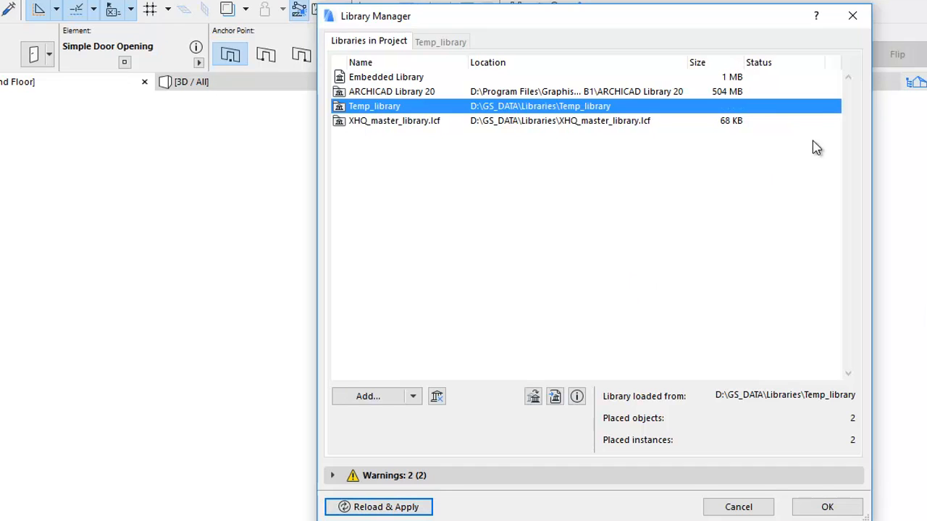
mouse_move(788, 106)
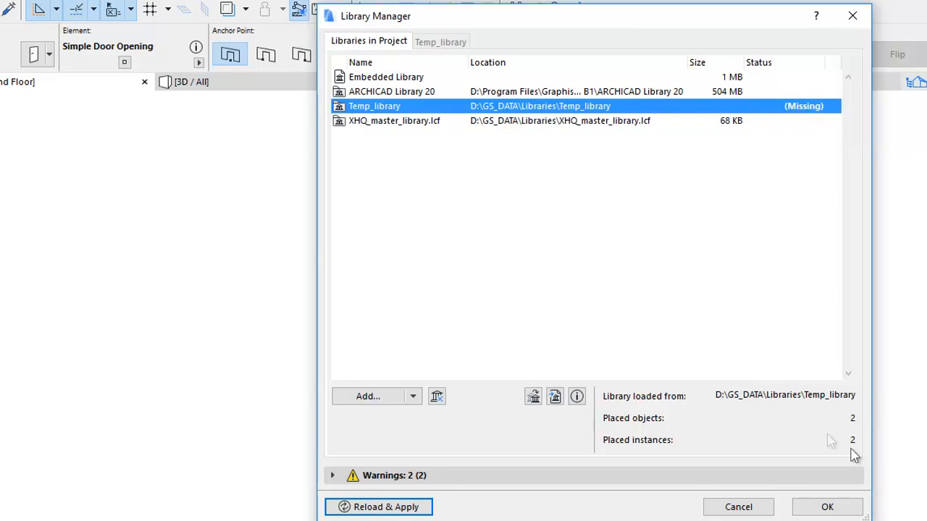
mouse_move(827, 418)
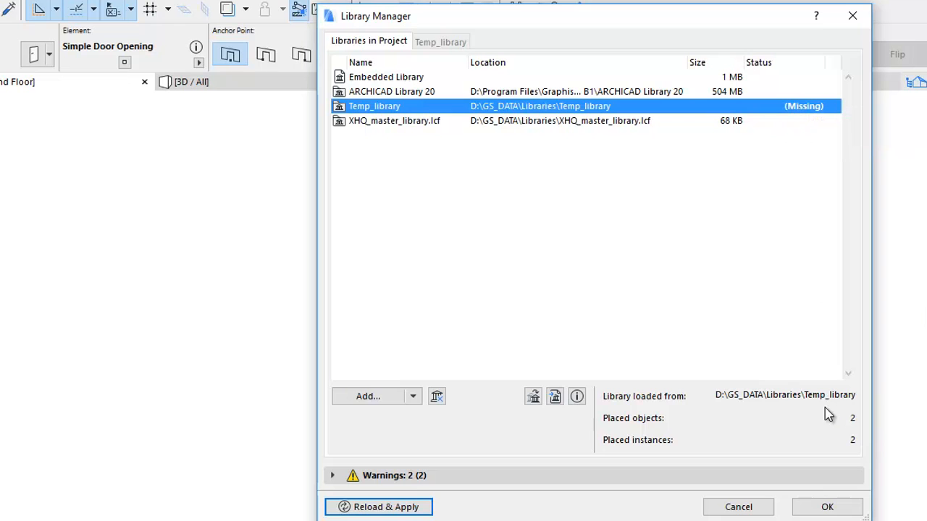
left_click(395, 120)
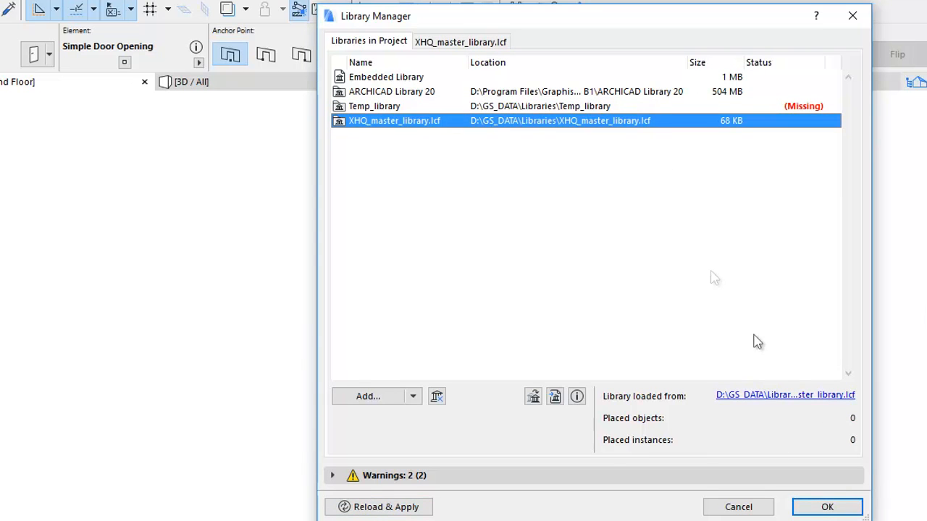
left_click(784, 396)
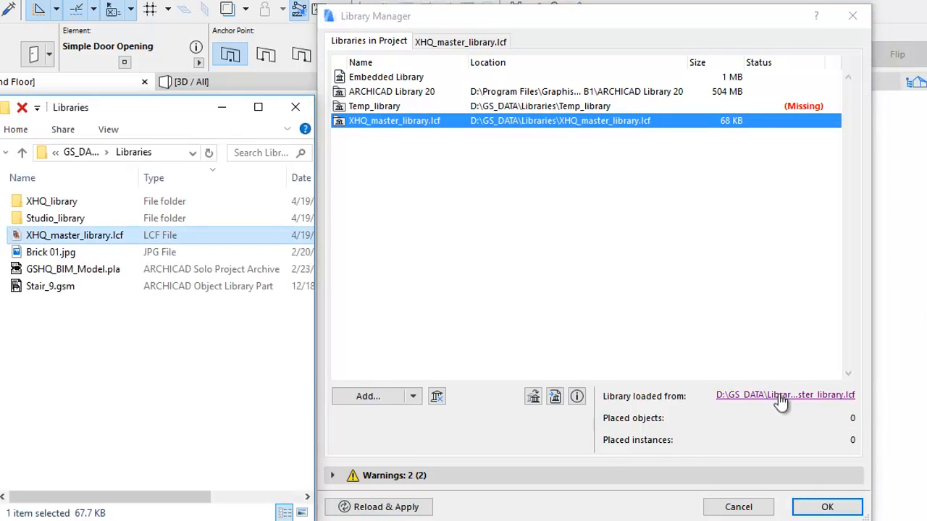